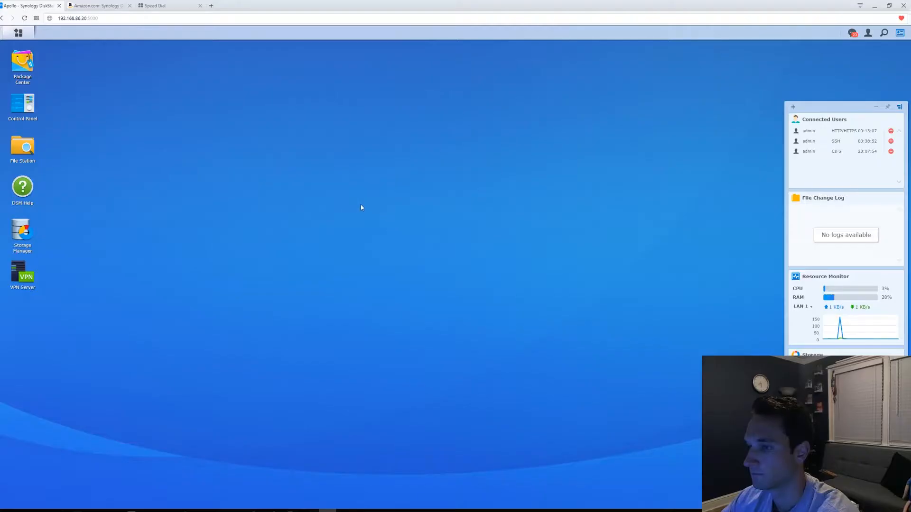
mouse_move(154, 144)
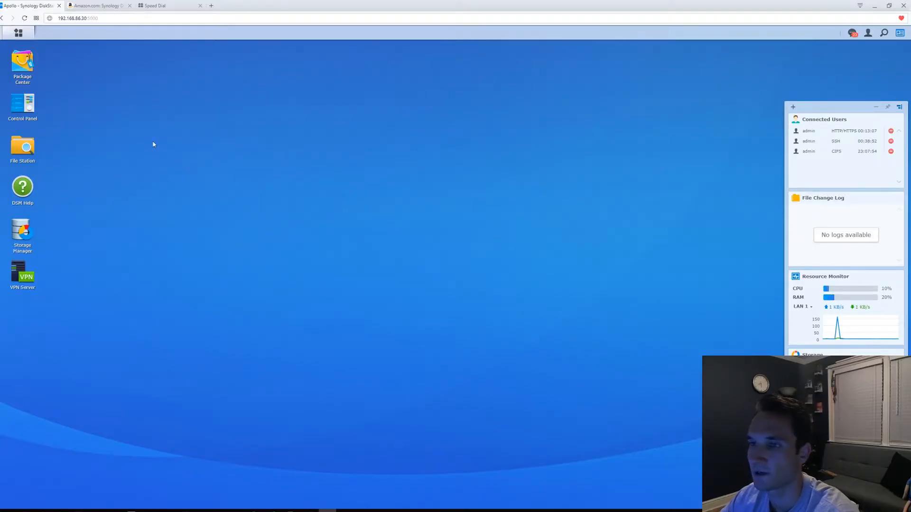
Reach the Update & Restore section of Control Panel from the DSM desktop
double_click(22, 107)
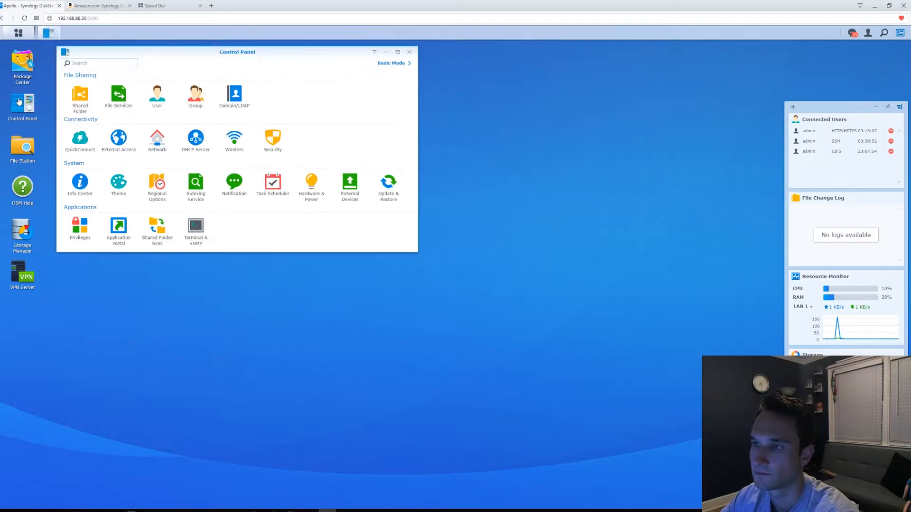
left_click(387, 183)
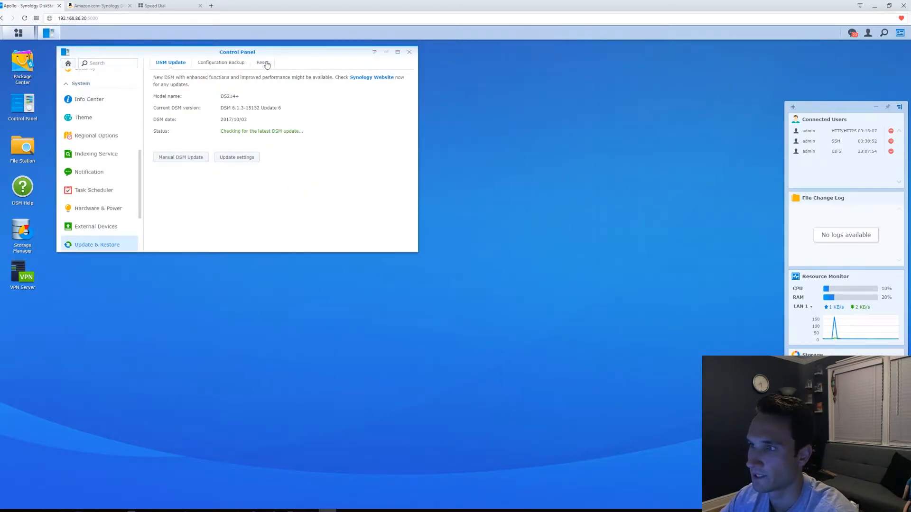
Review the Reset tab's erase-all-data and keep-admin-password options, then move to Configuration Backup
left_click(261, 62)
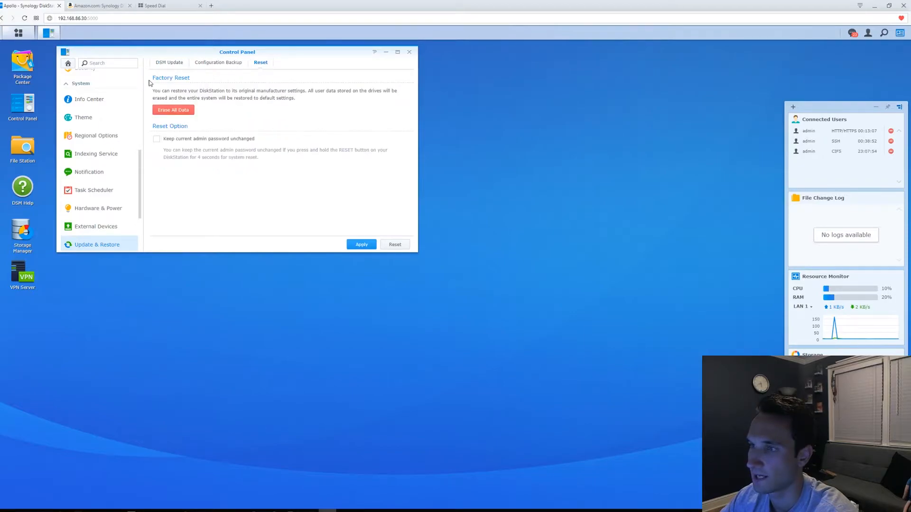
mouse_move(226, 97)
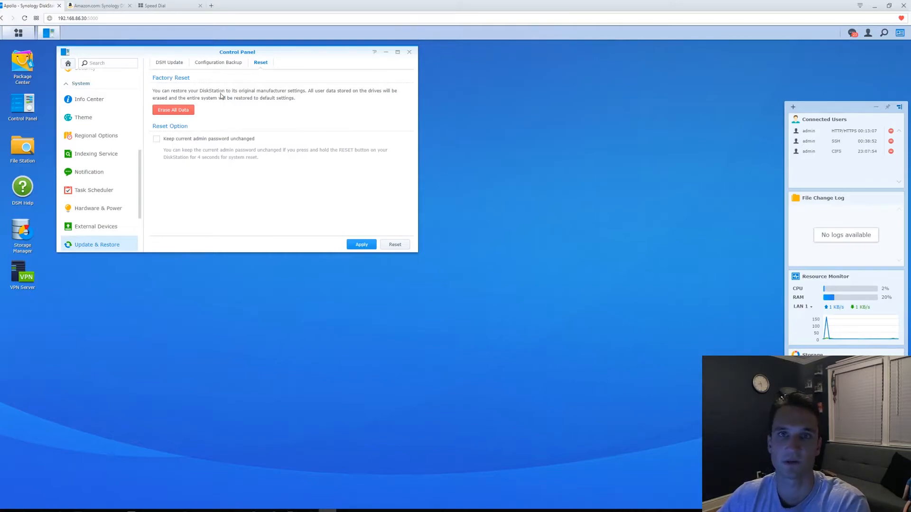
mouse_move(175, 143)
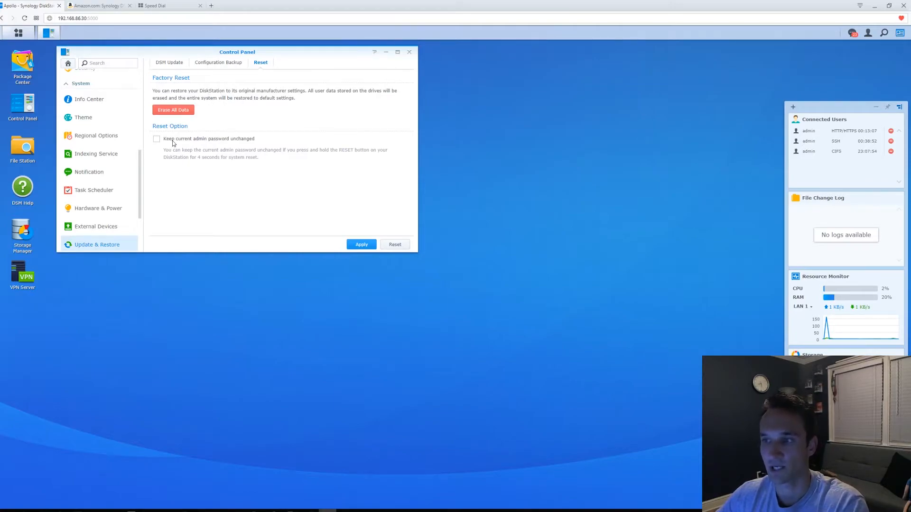
mouse_move(208, 126)
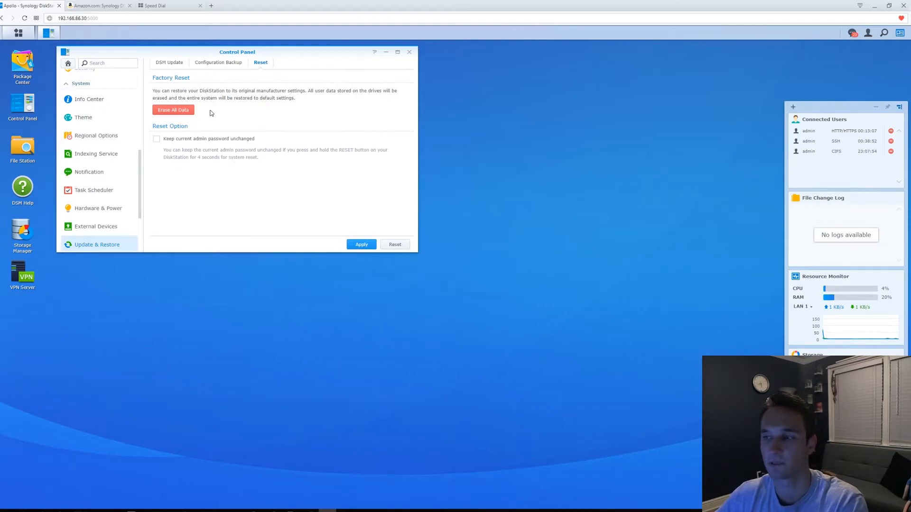
mouse_move(192, 153)
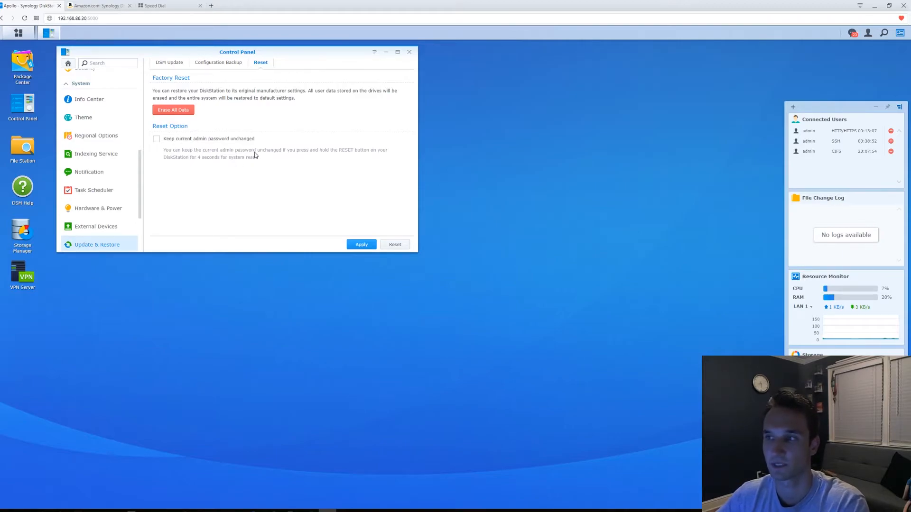
left_click(221, 63)
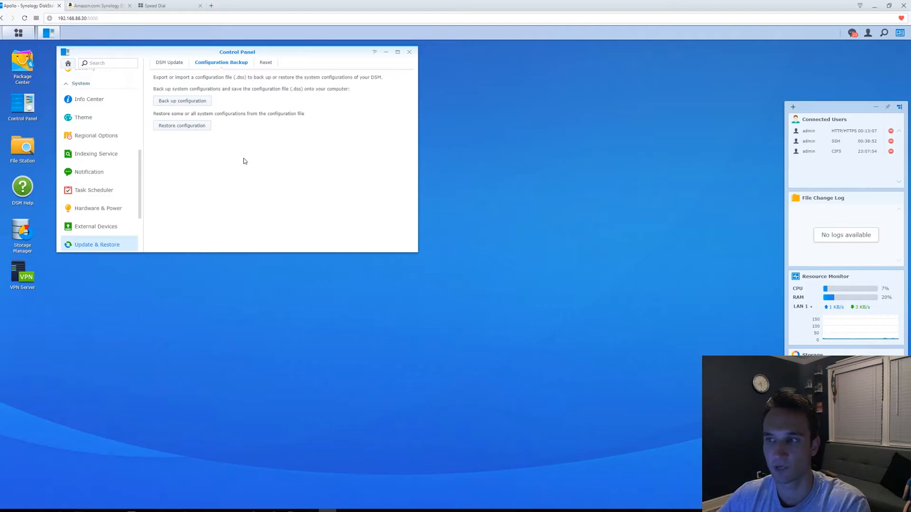
mouse_move(237, 151)
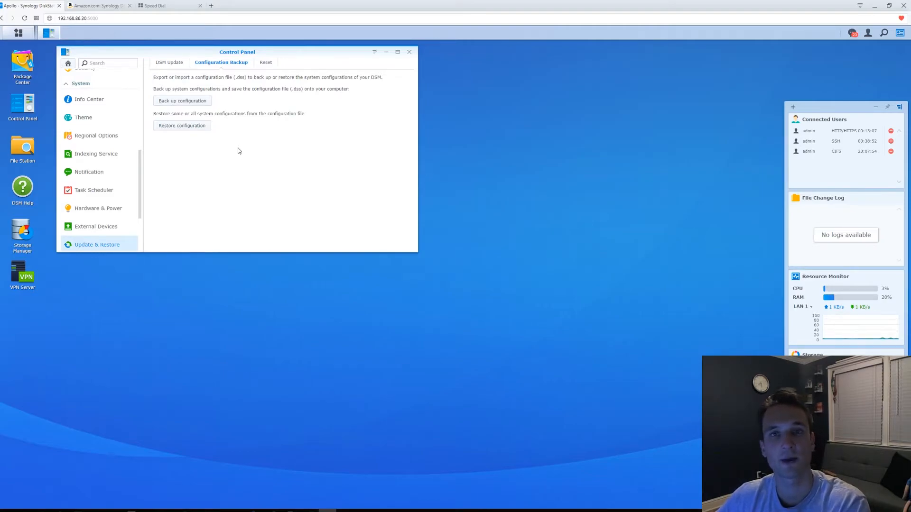
Return from Configuration Backup to the Reset tab with the erase-all-data option
left_click(266, 63)
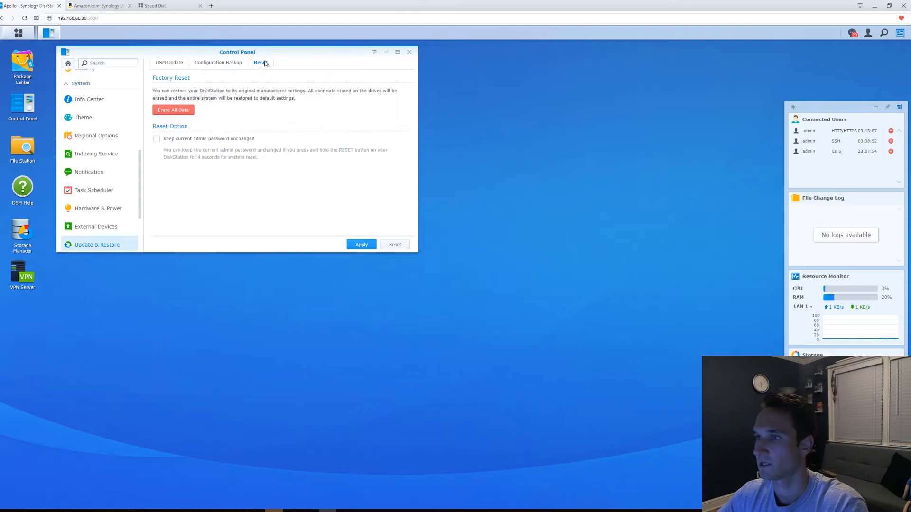
mouse_move(386, 53)
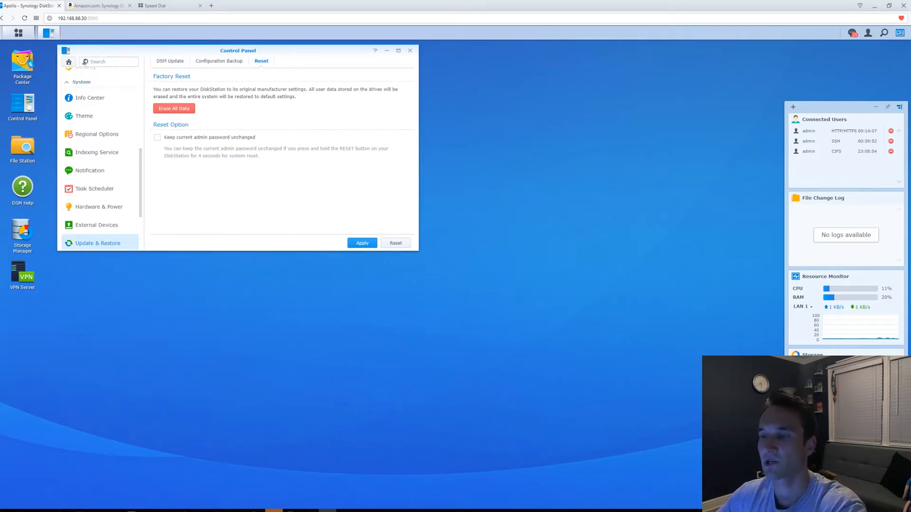
mouse_move(99, 6)
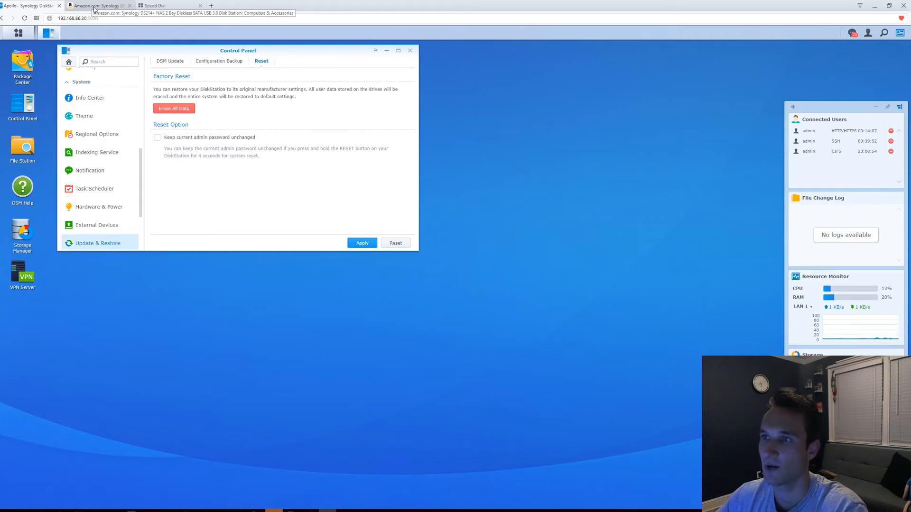
Show the enlarged rear-panel photo on the Amazon Synology DS214+ listing
left_click(99, 5)
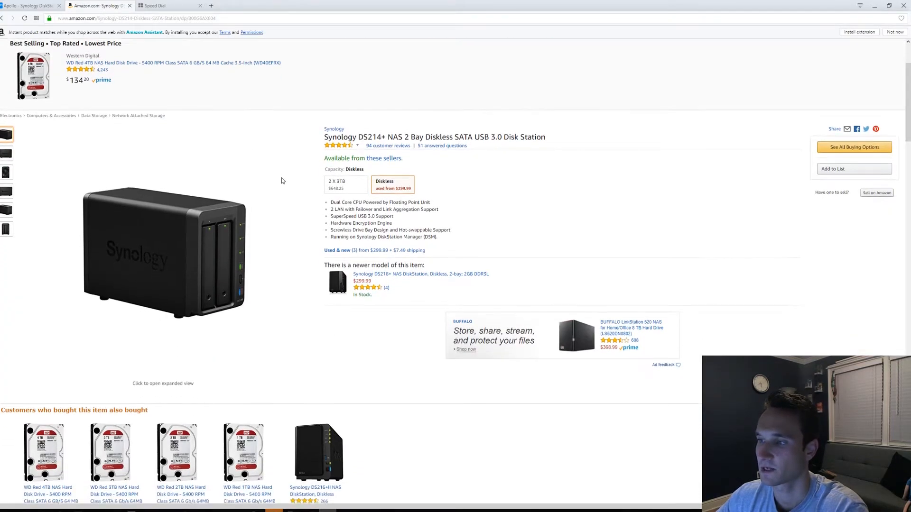
scroll("down", 3)
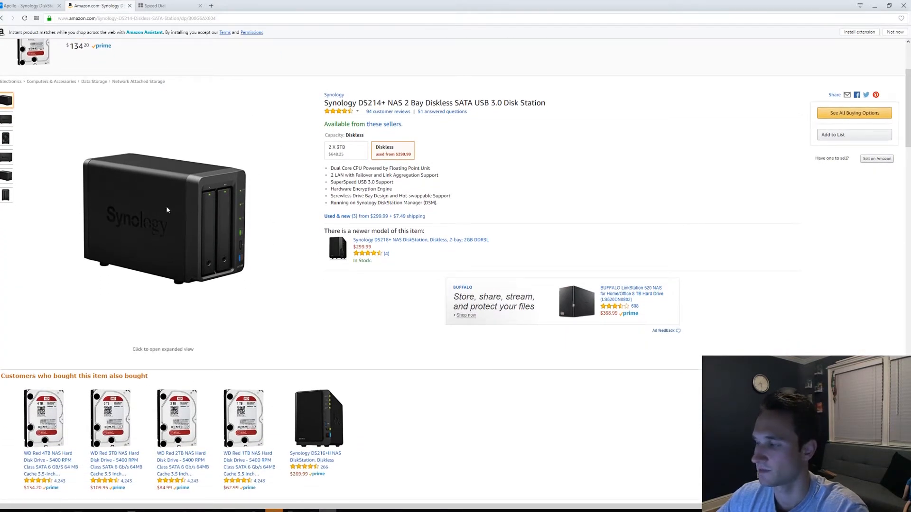
mouse_move(237, 193)
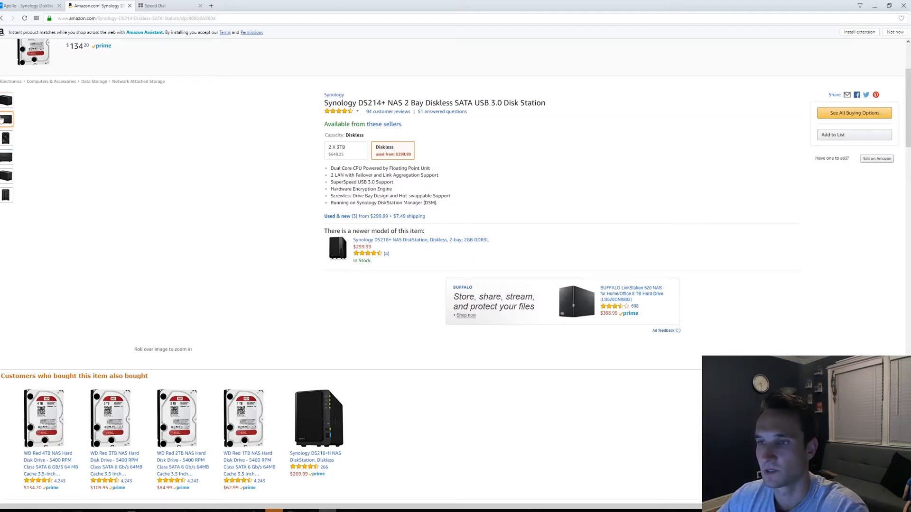
left_click(9, 139)
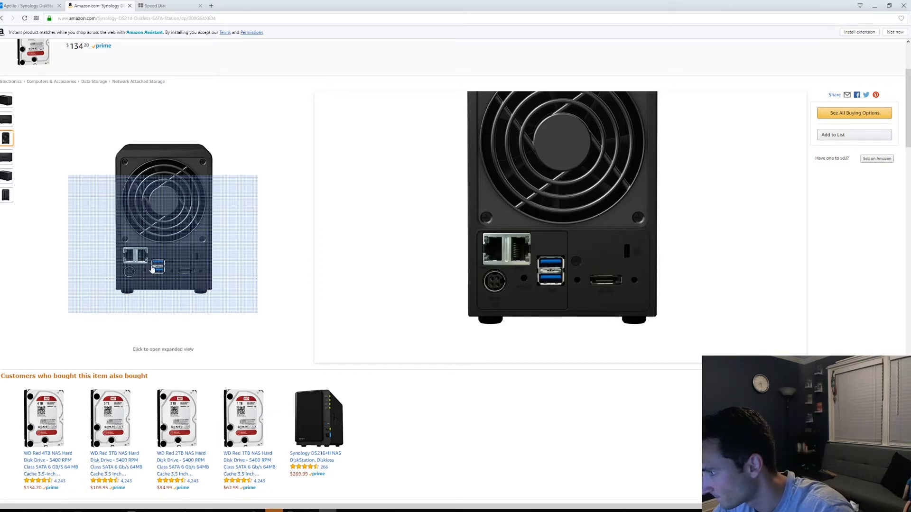
mouse_move(172, 277)
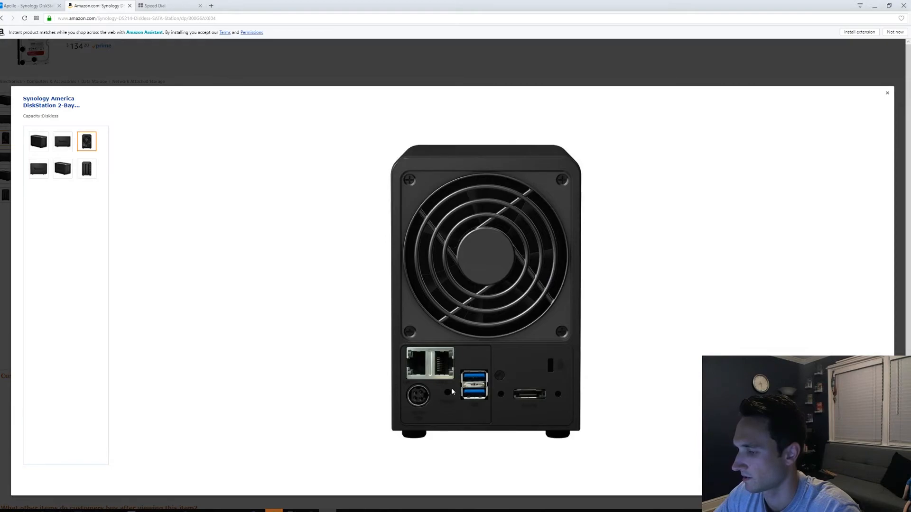
mouse_move(444, 397)
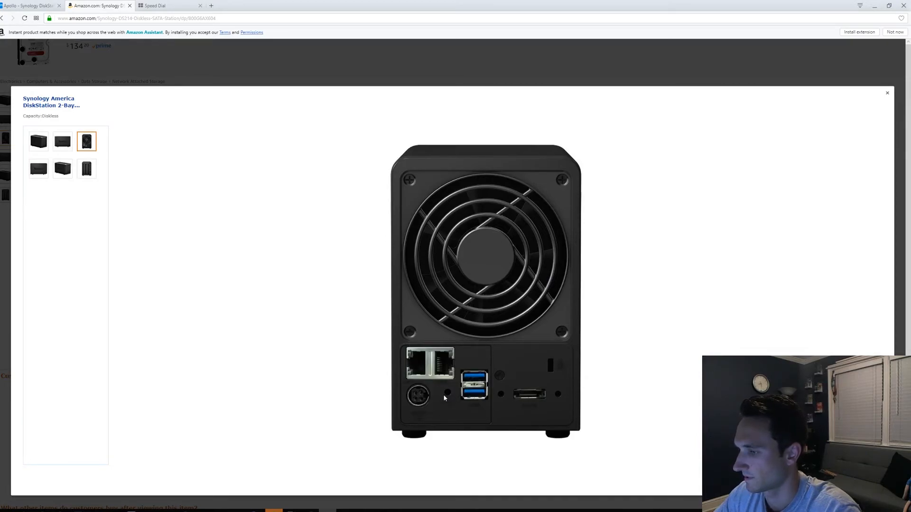
mouse_move(449, 395)
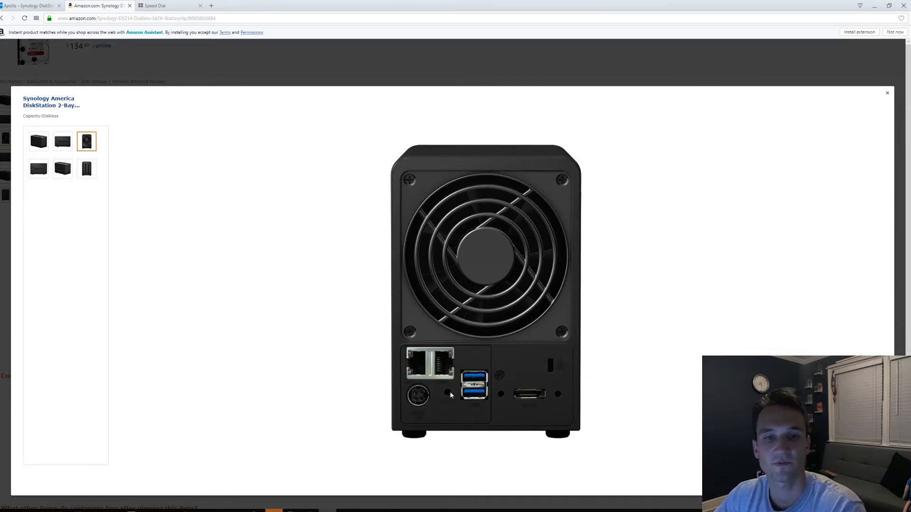
mouse_move(448, 404)
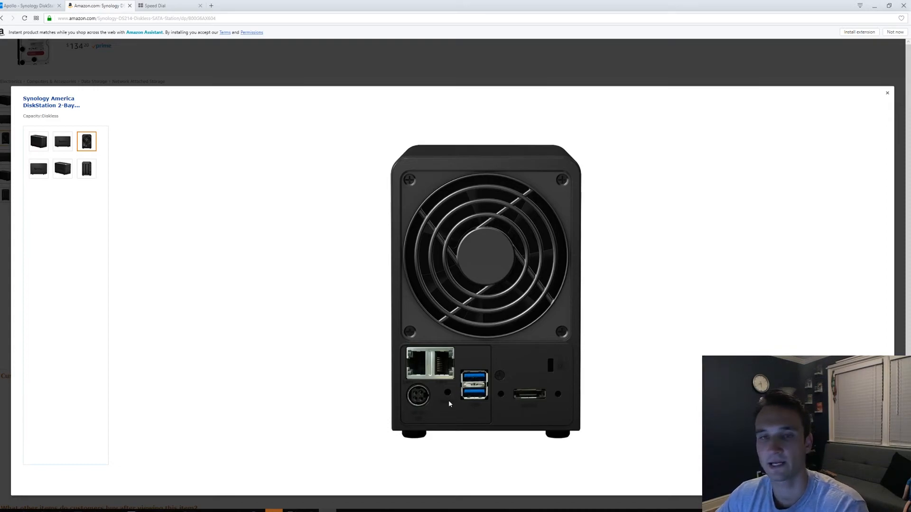
mouse_move(446, 402)
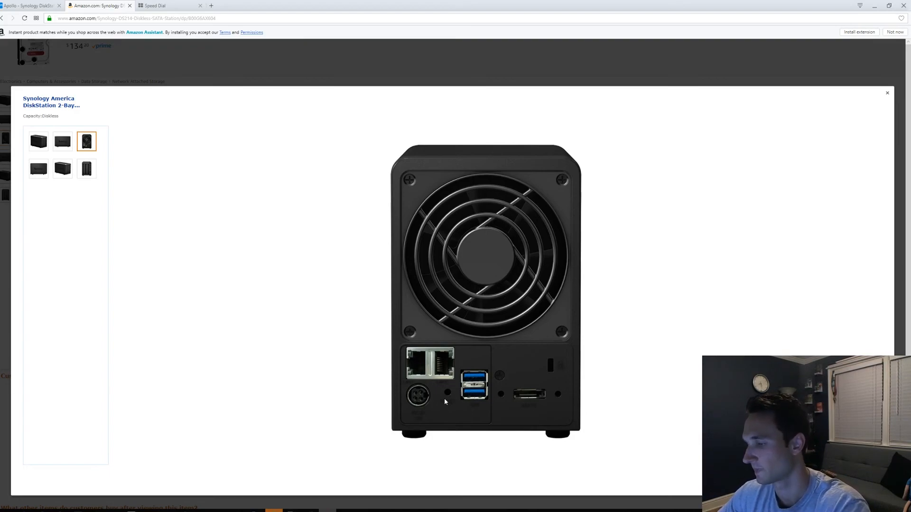
mouse_move(446, 393)
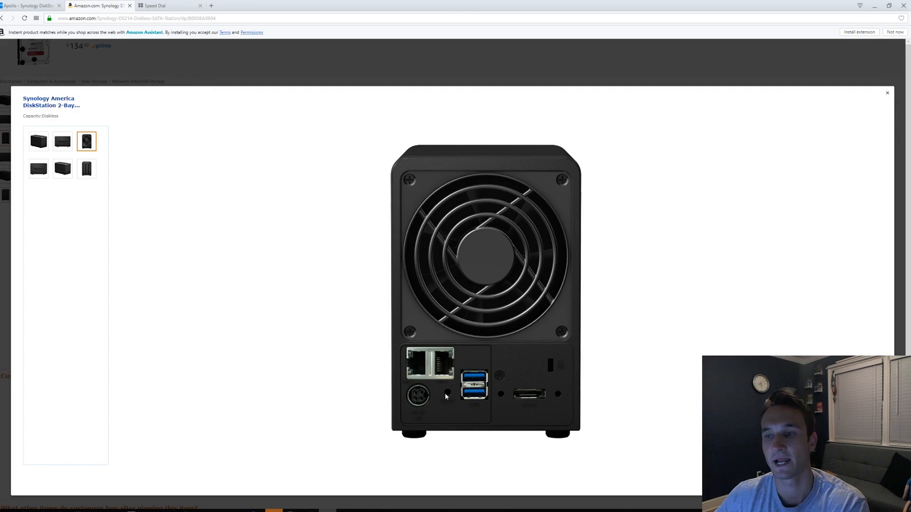
mouse_move(437, 389)
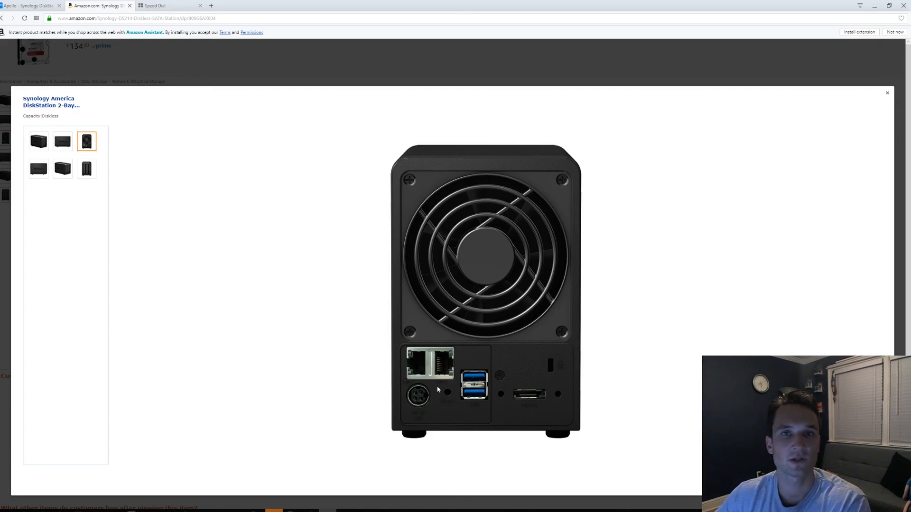